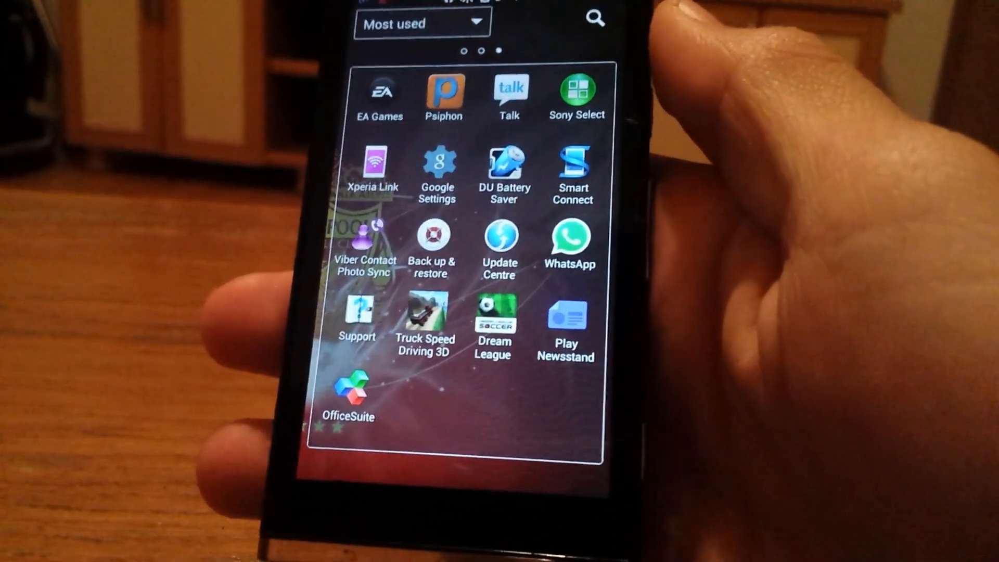
# Swipe across the app drawer pages to reach the Notes app
pyautogui.hscroll(-3)
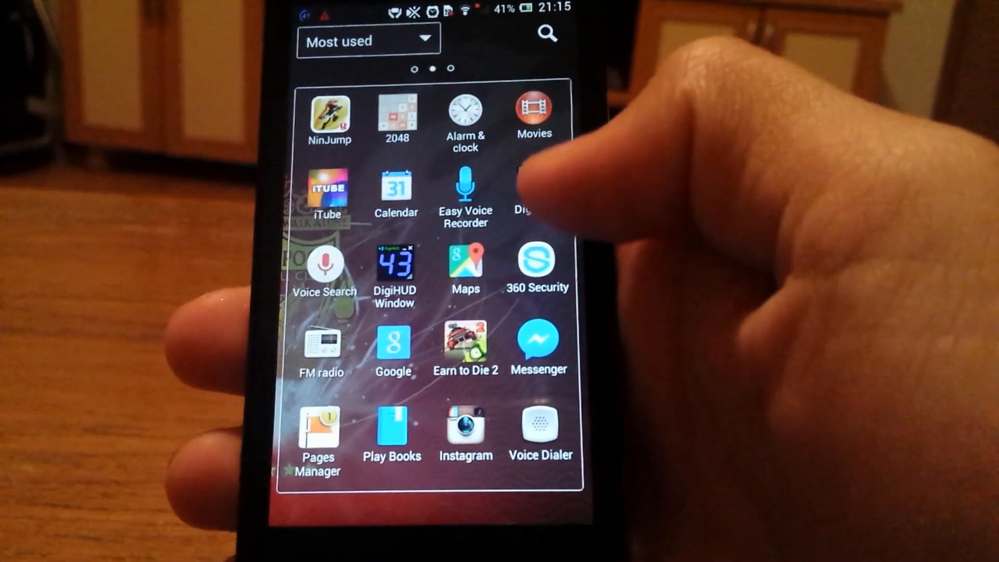
pyautogui.hscroll(-3)
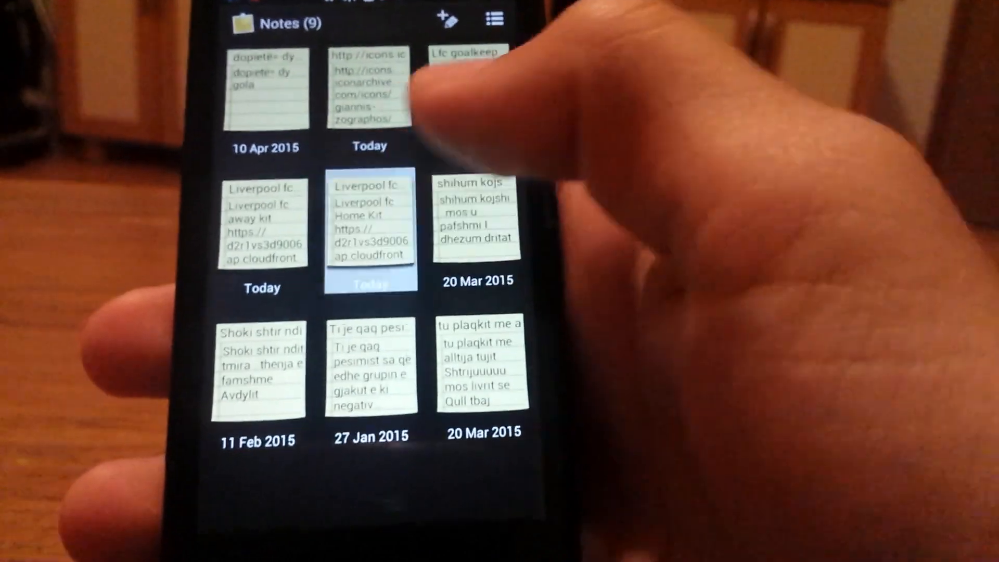
# Open the Liverpool fc Home Kit note to get its kit link
pyautogui.click(371, 220)
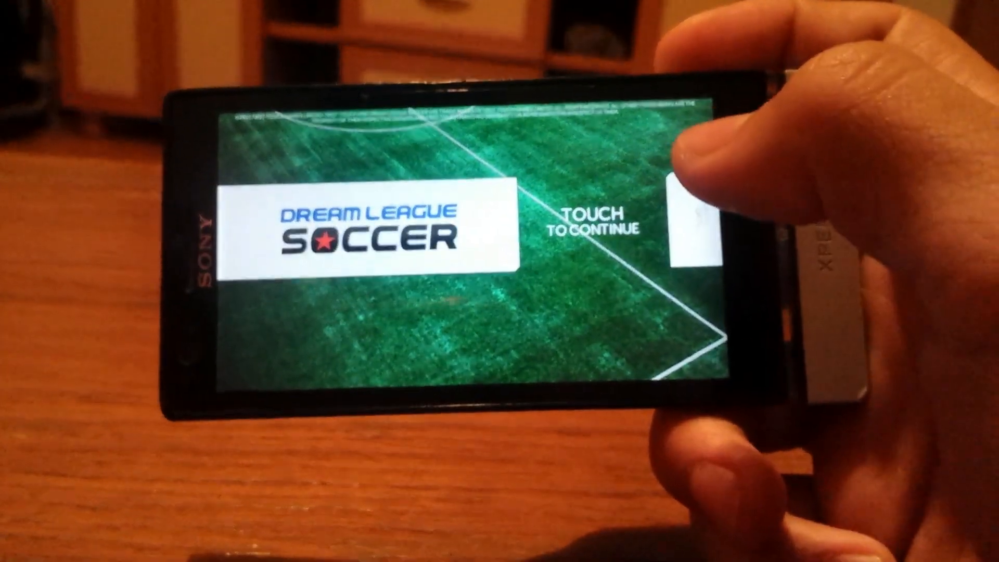
# Continue past the title screen and start a home kit import from a link
pyautogui.click(597, 226)
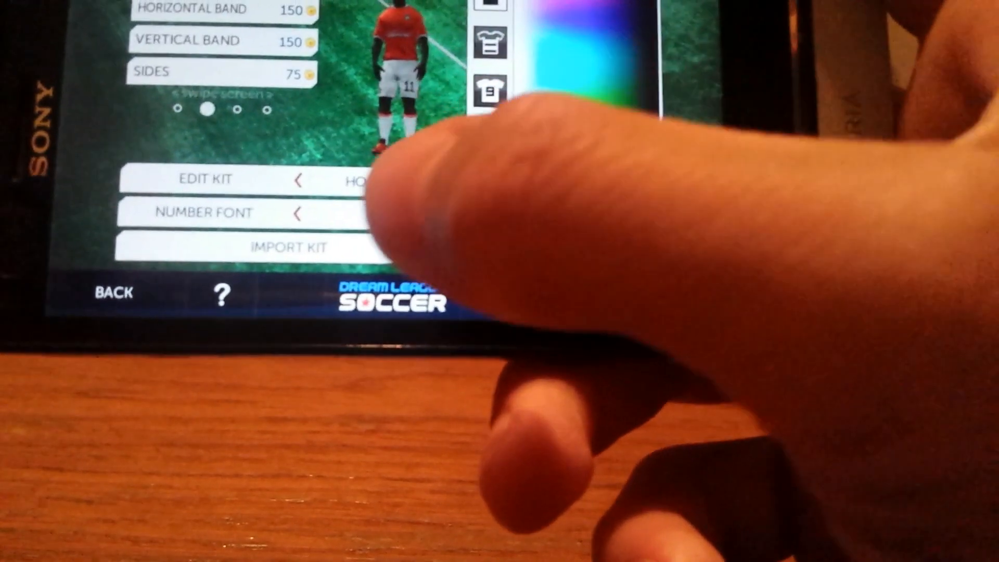
pyautogui.click(292, 248)
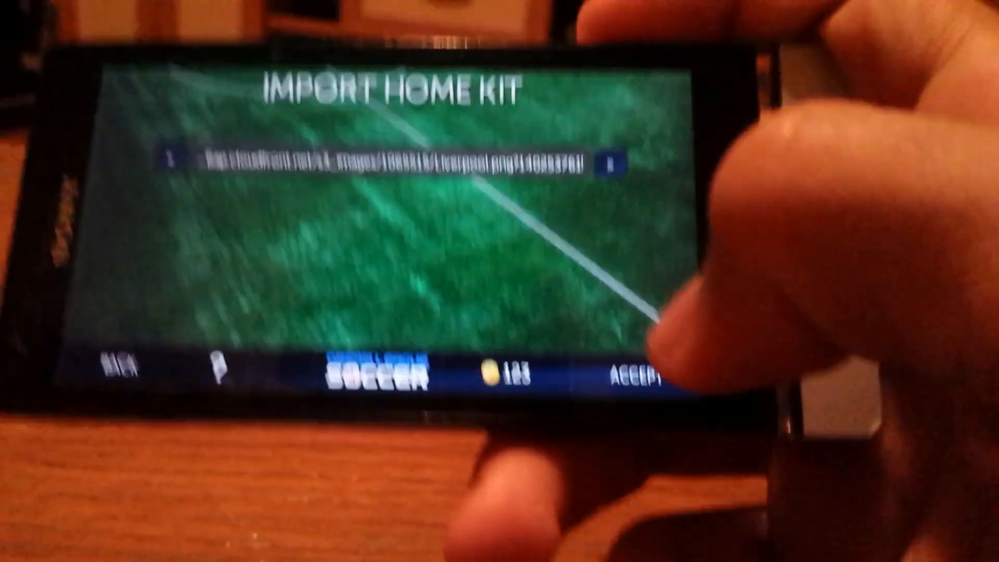
# Accept the Liverpool home kit link and confirm the completed download
pyautogui.click(642, 365)
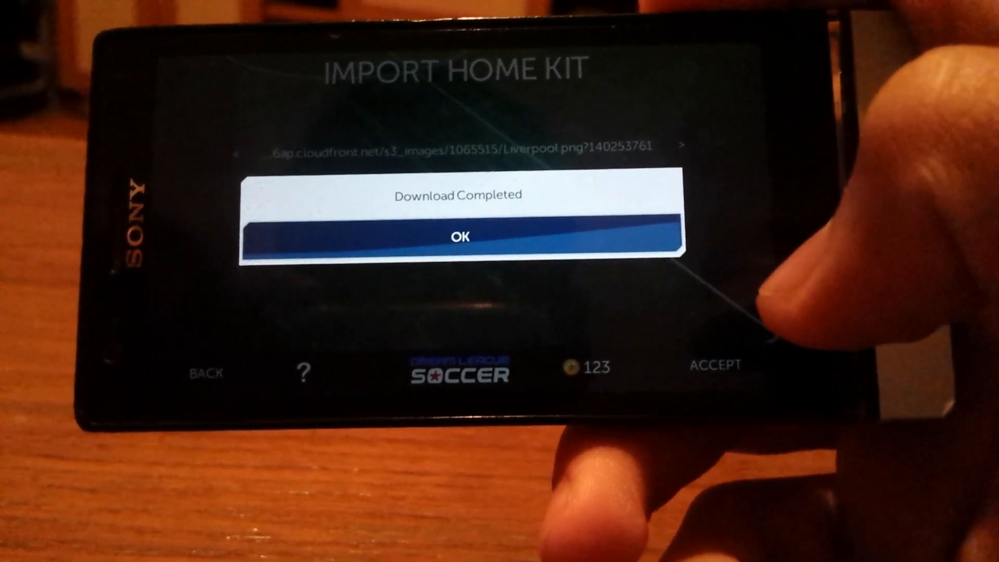
pyautogui.click(461, 236)
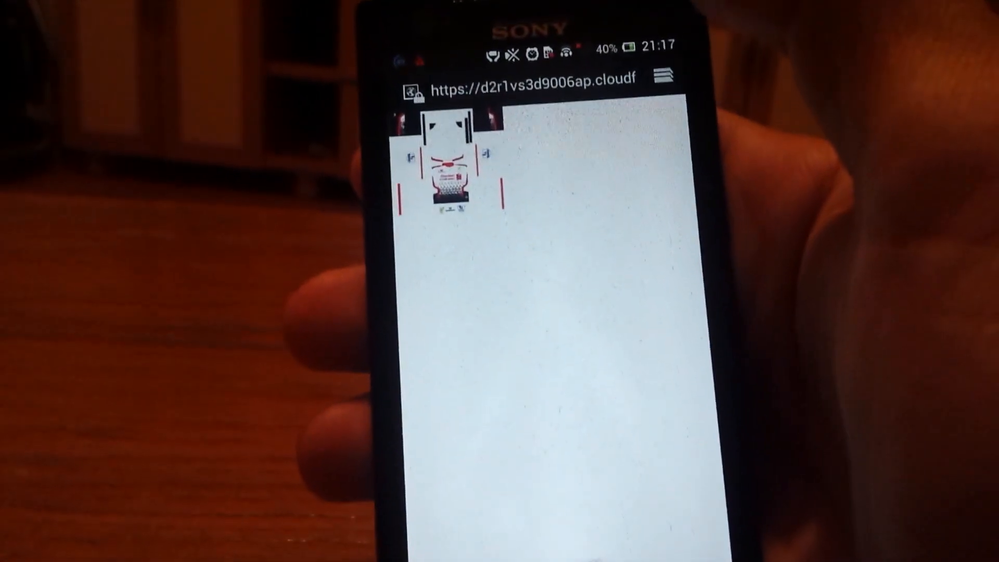
# Leave the kit image page and swipe through the app list toward Notes
pyautogui.click(549, 87)
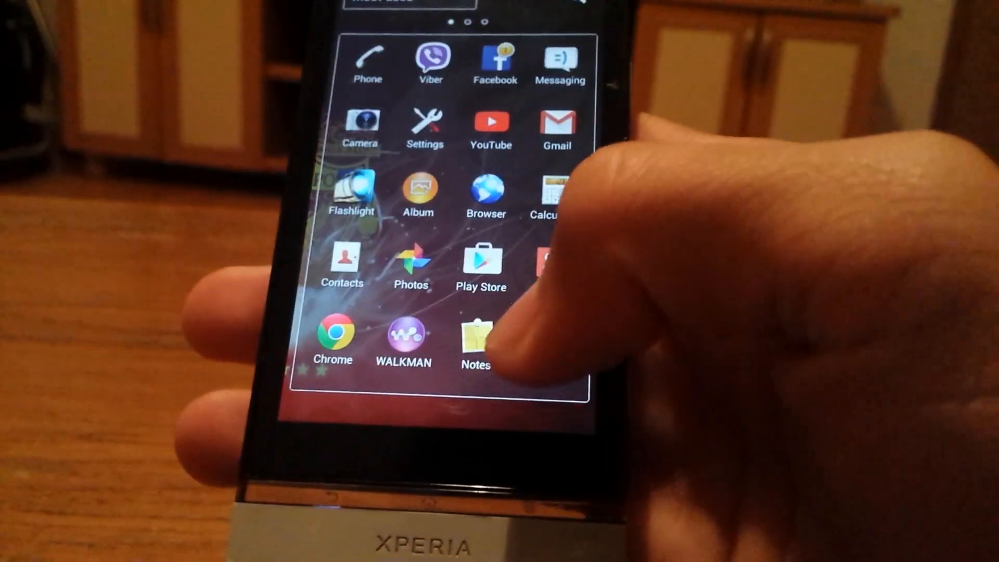
pyautogui.hscroll(-3)
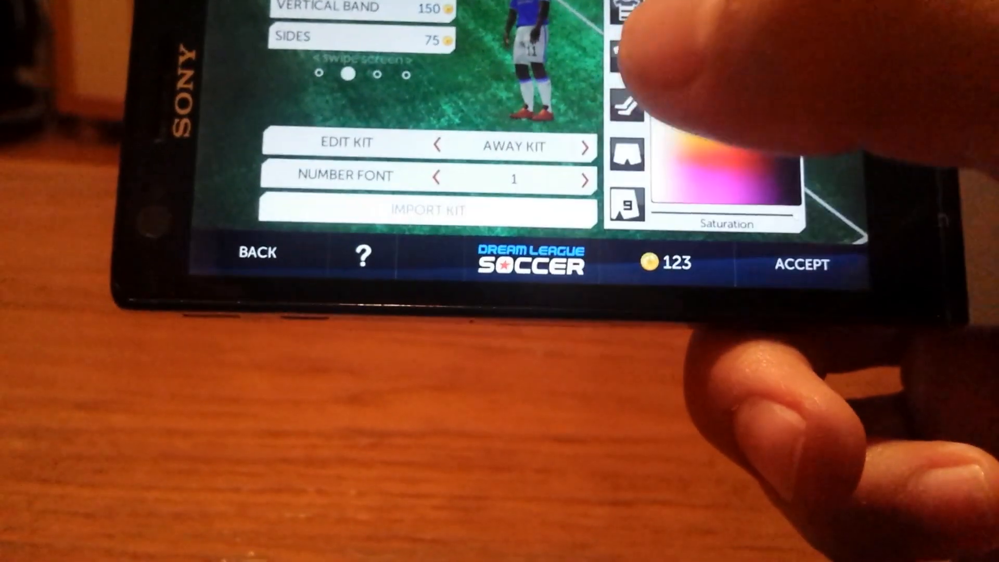
# Import the Liverpool away kit from its link and confirm the completed download
pyautogui.click(424, 210)
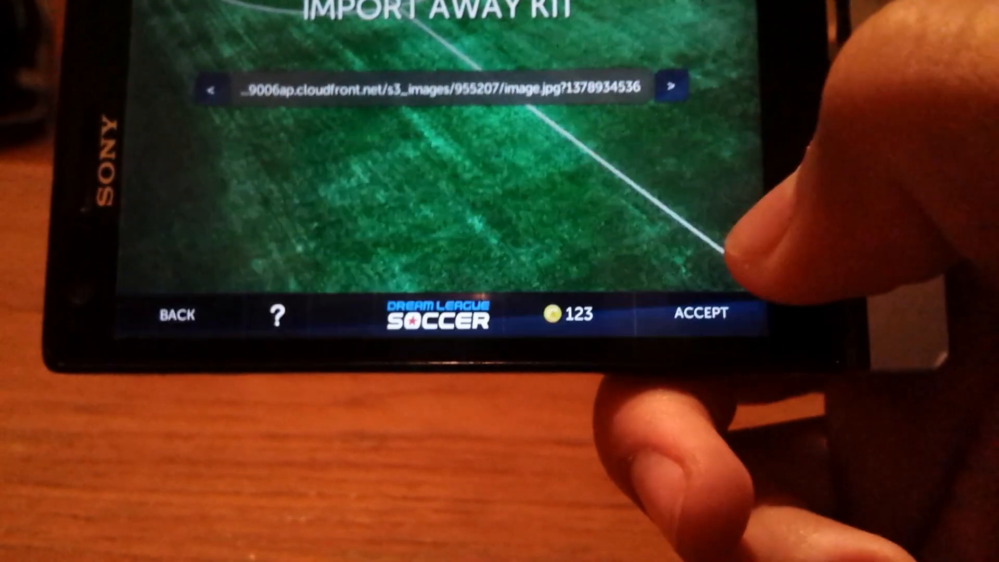
pyautogui.click(699, 315)
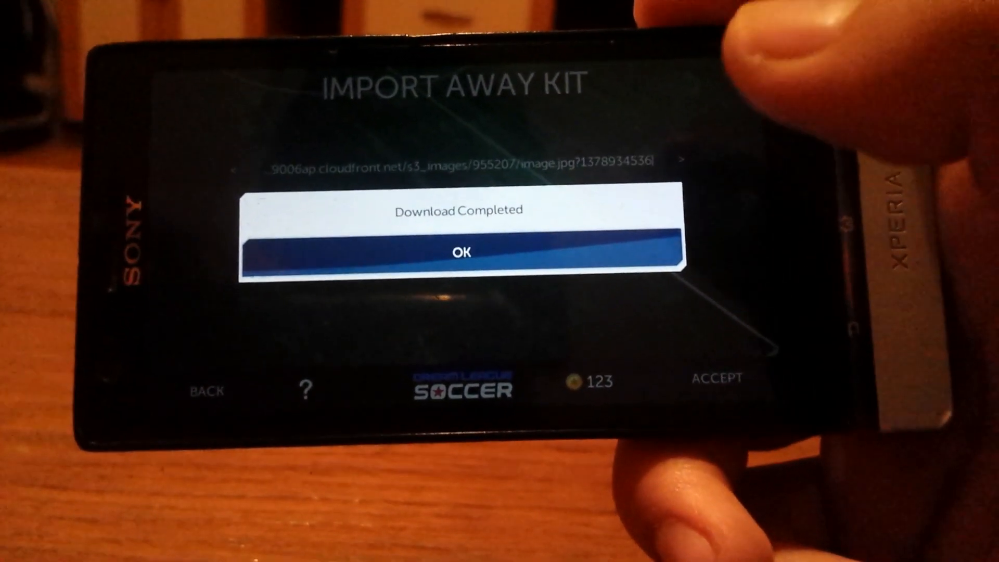
pyautogui.click(461, 251)
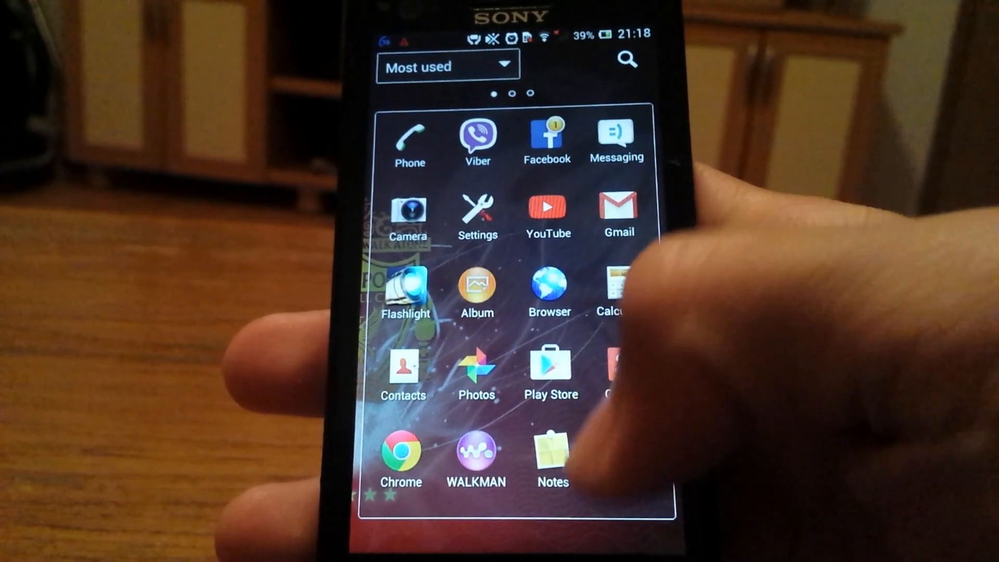
# Open Notes from the app drawer to get the Liverpool logo link
pyautogui.click(552, 446)
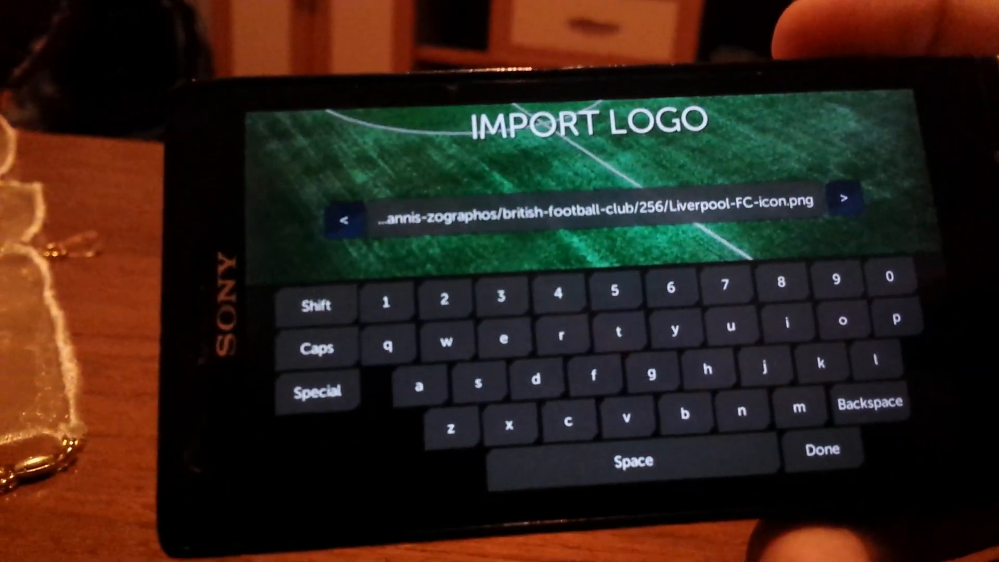
# Accept the Liverpool FC logo link and confirm the completed download
pyautogui.click(823, 449)
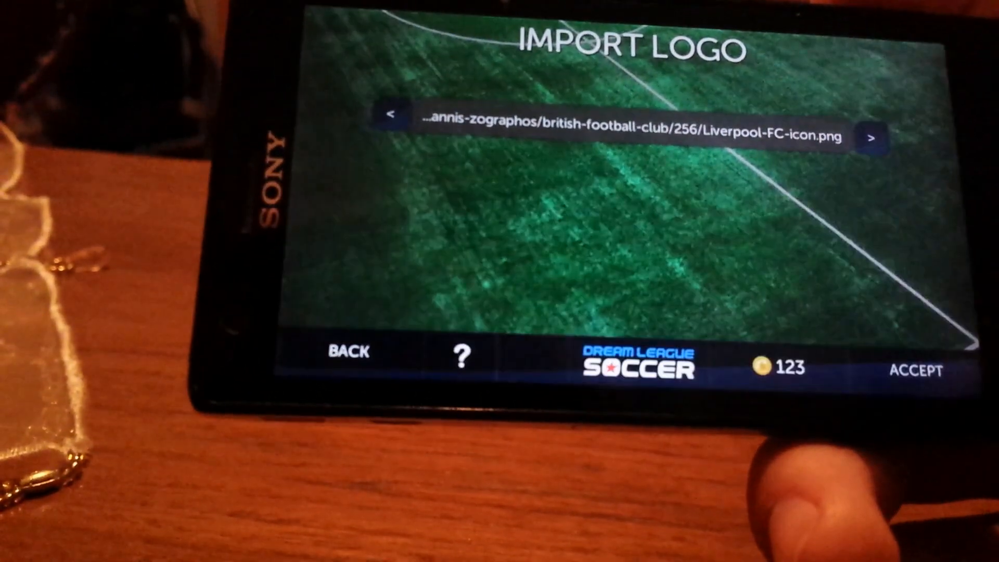
pyautogui.click(918, 371)
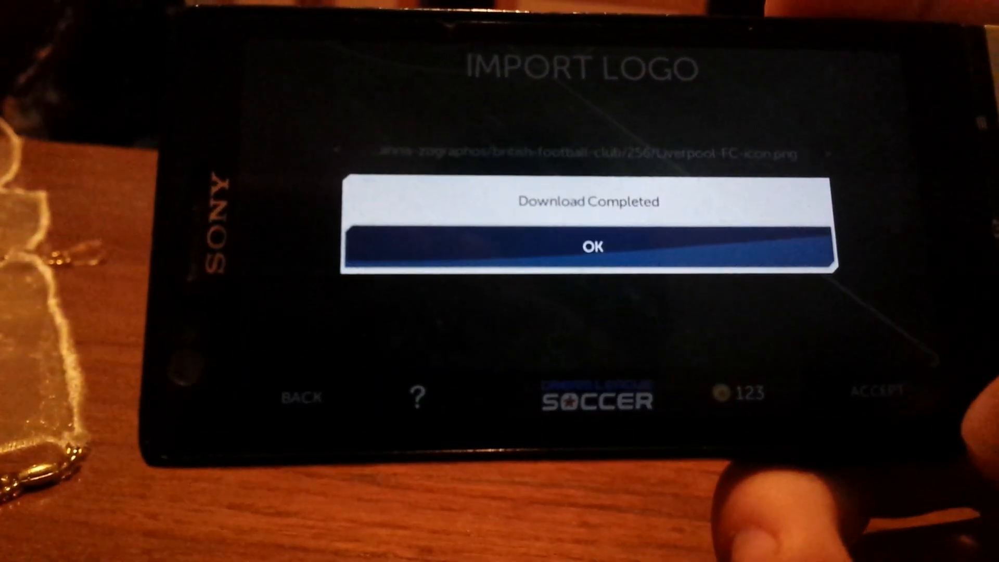
pyautogui.click(586, 247)
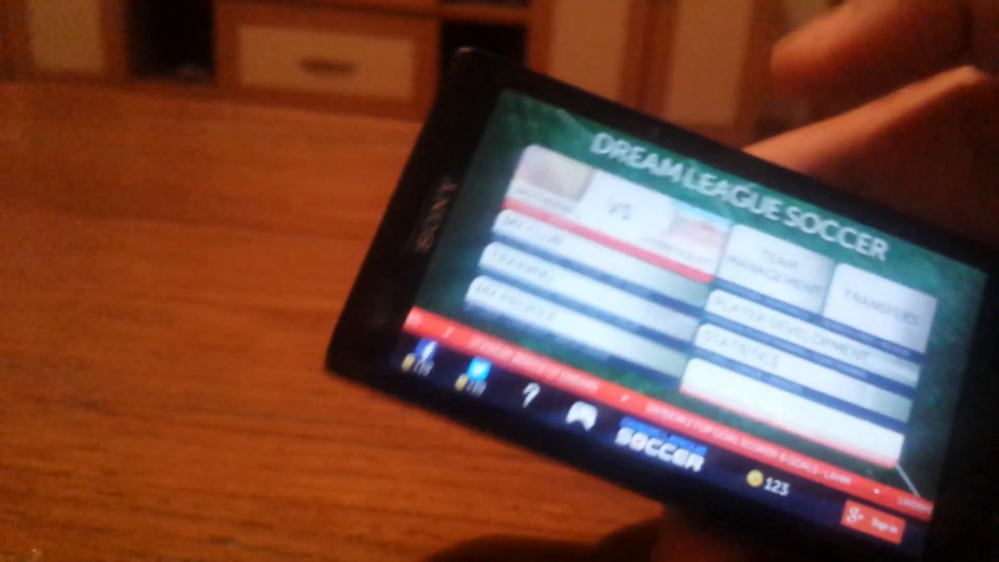